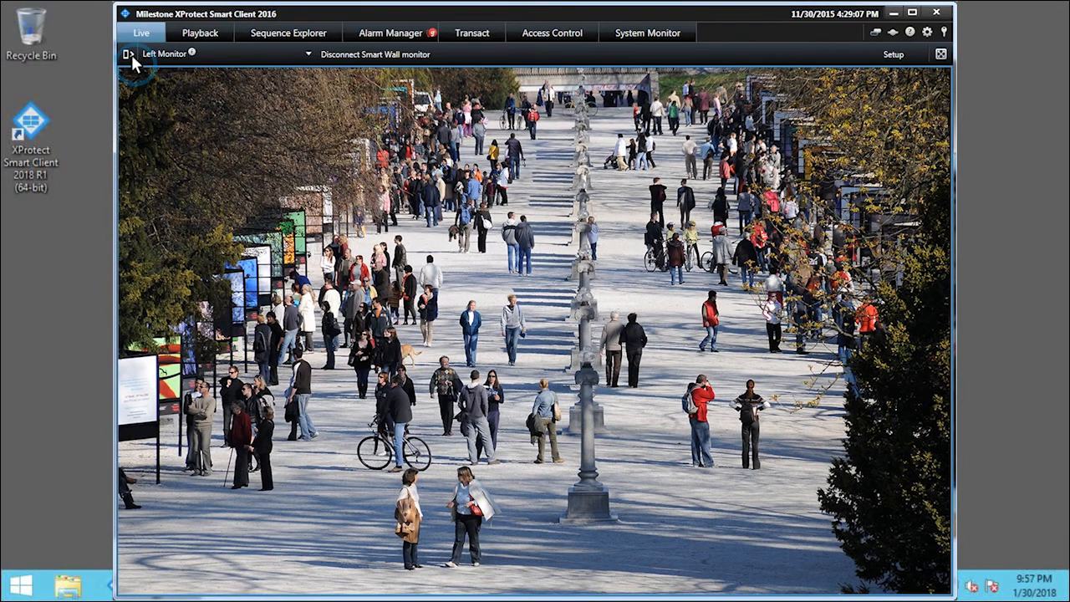
# - Reveal the Views pane and expand Smart Wall down to Security Center Video Wall's monitors
pyautogui.click(131, 54)
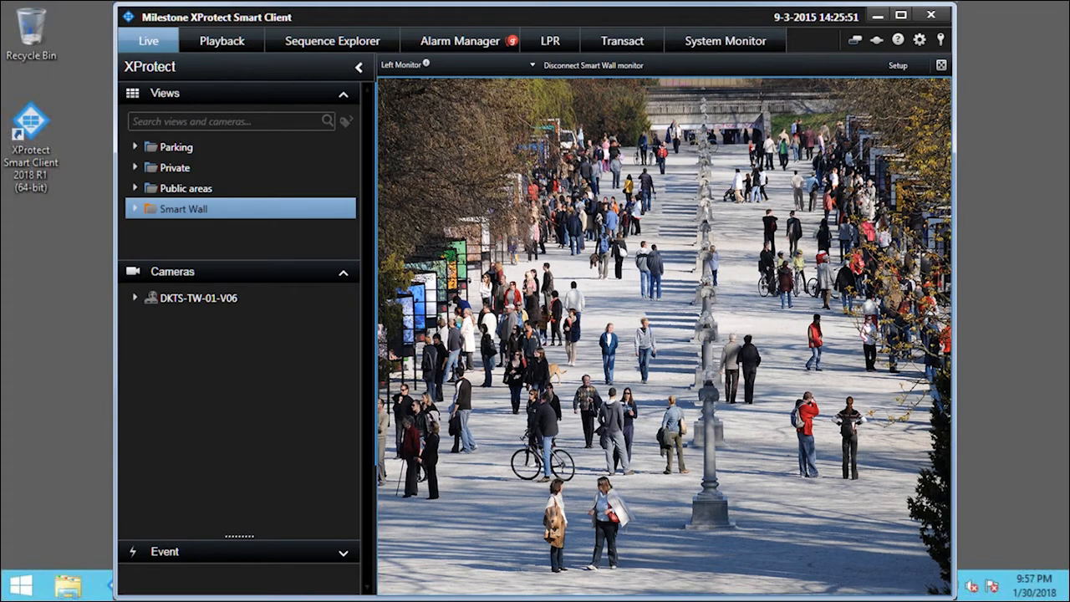
pyautogui.moveTo(170, 207)
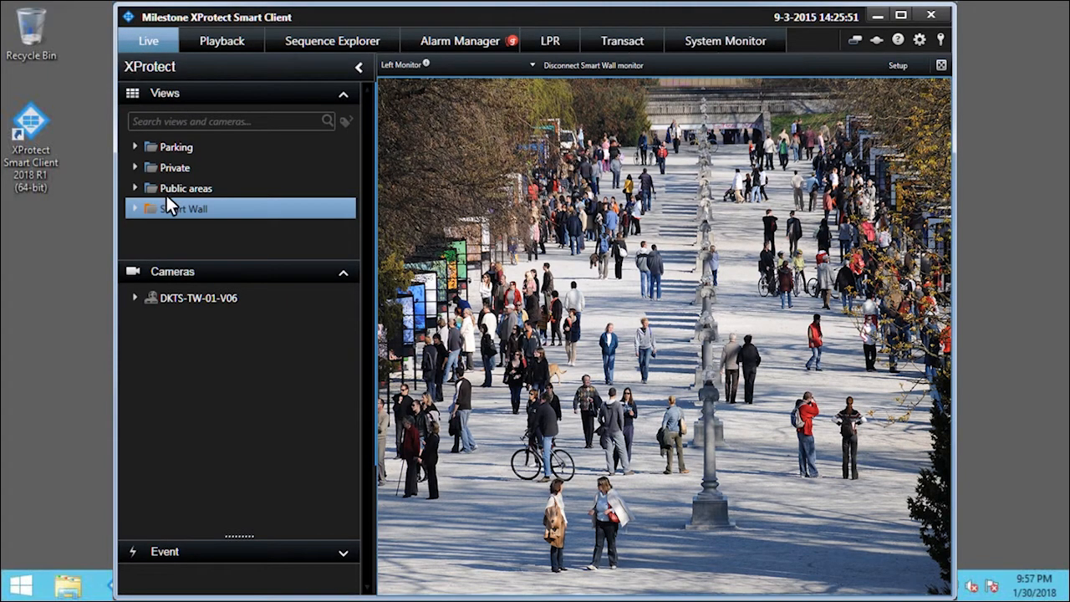
pyautogui.click(134, 207)
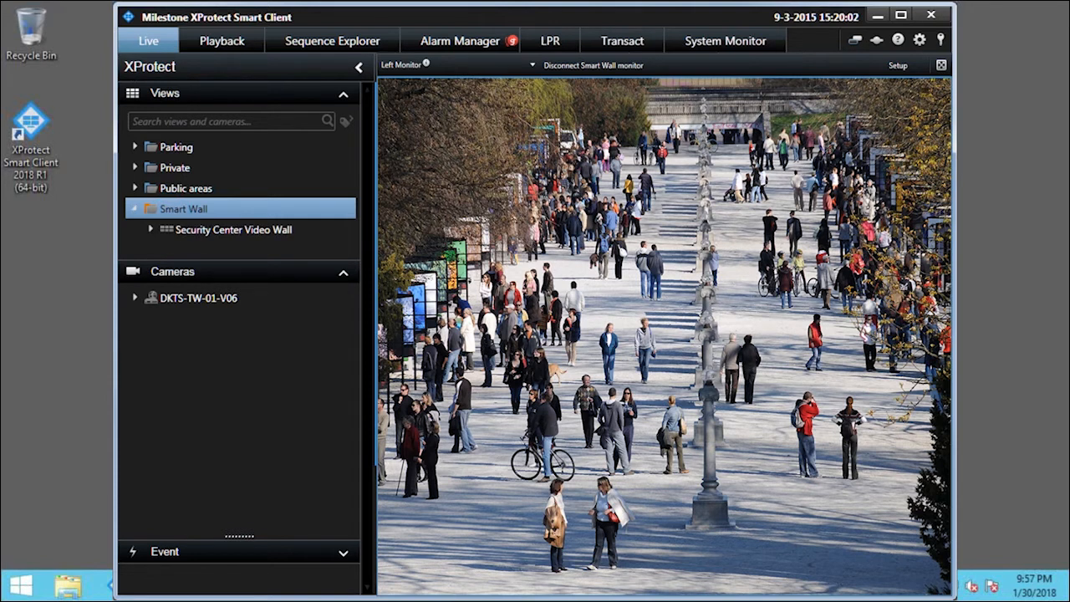
pyautogui.moveTo(221, 231)
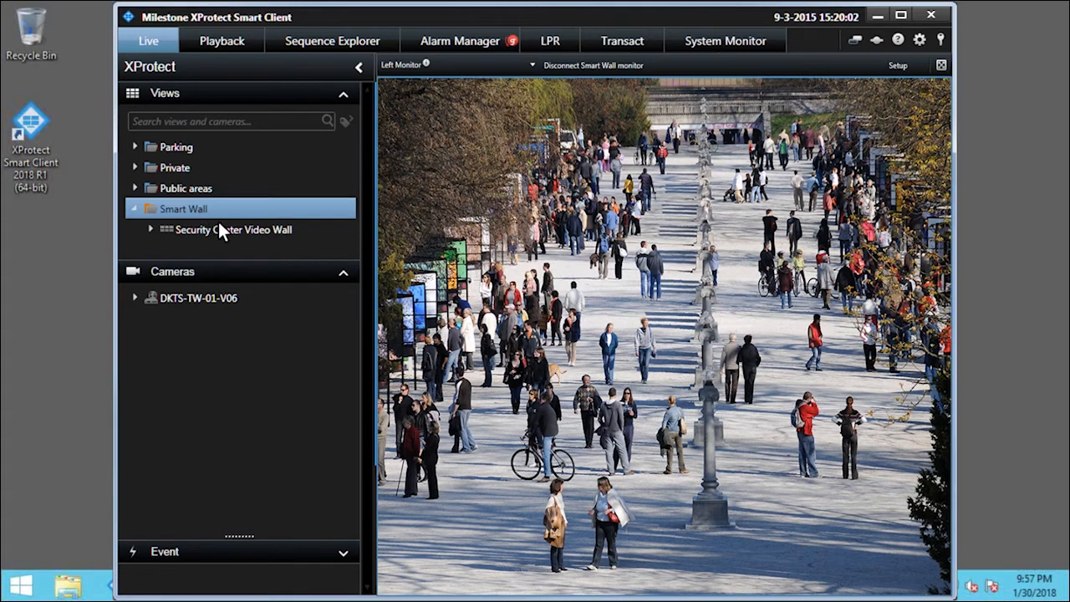
pyautogui.click(150, 230)
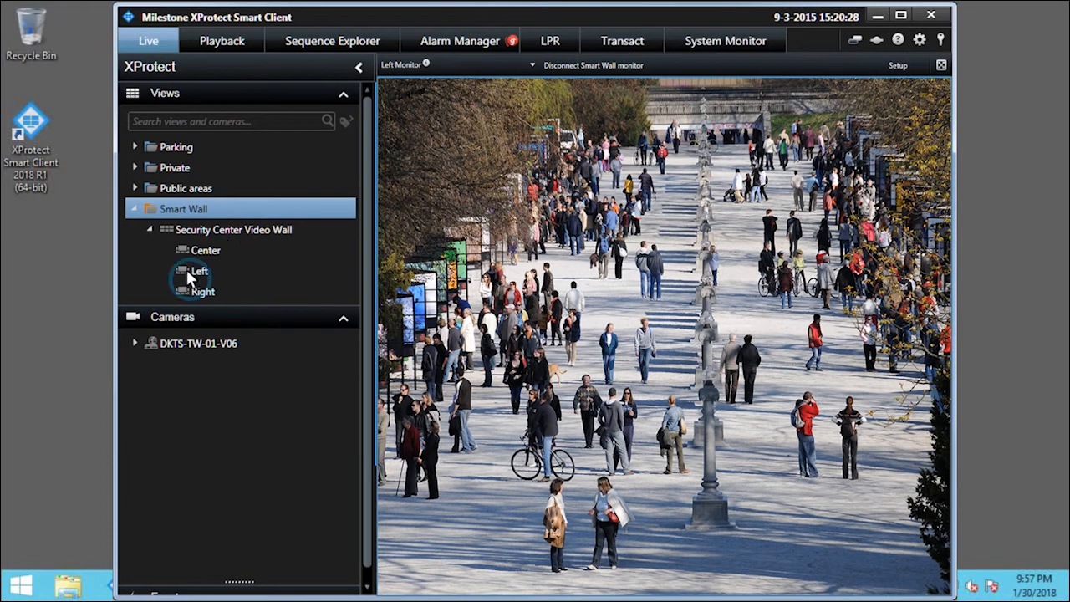
# - Show the Left monitor's actions, including Send View To display options
pyautogui.rightClick(197, 271)
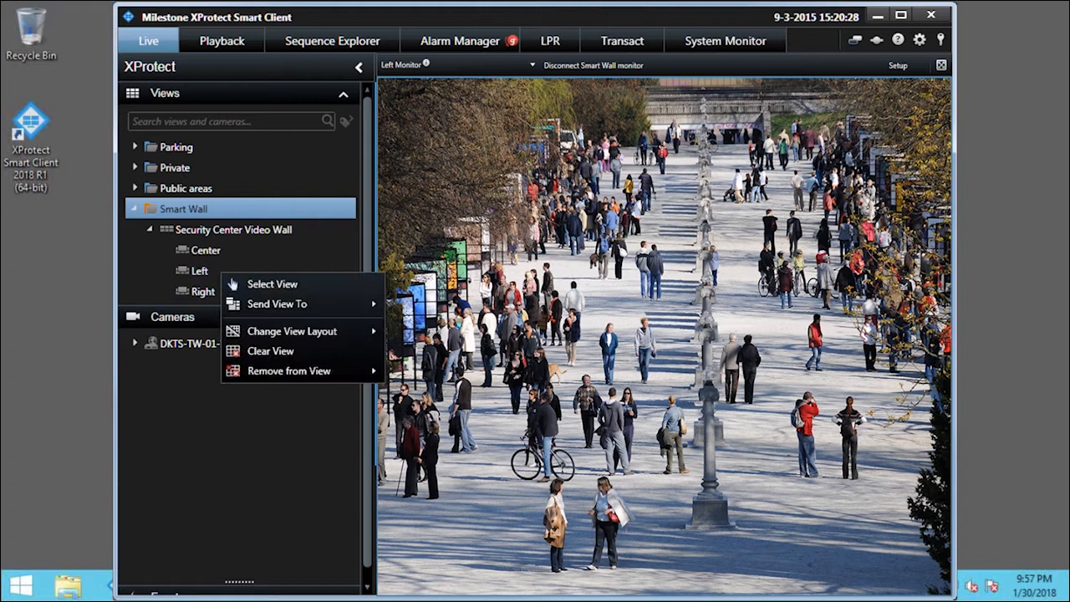
pyautogui.moveTo(192, 271)
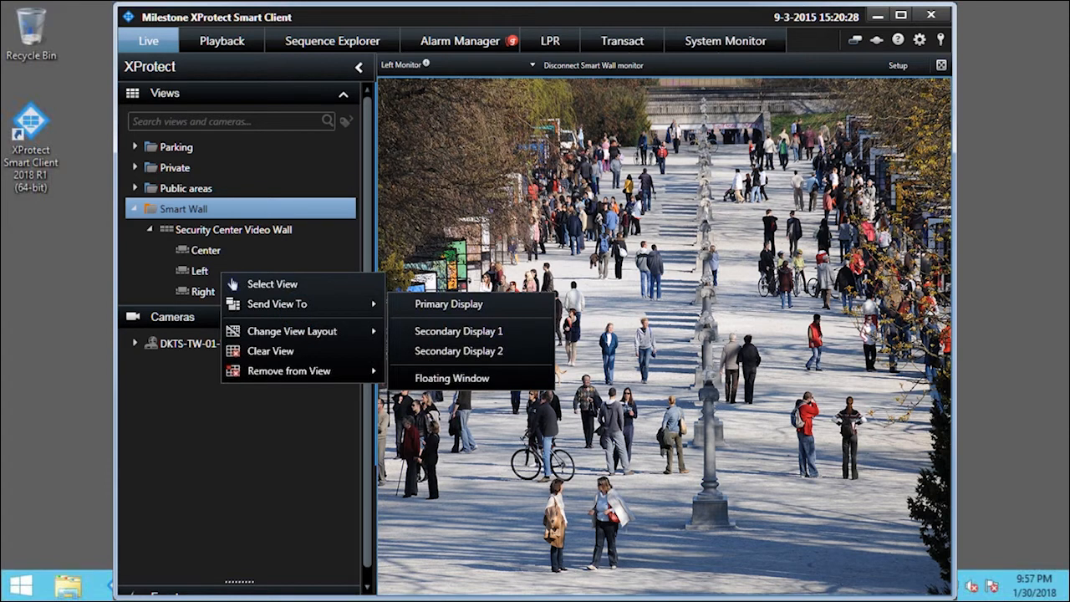
pyautogui.moveTo(300, 304)
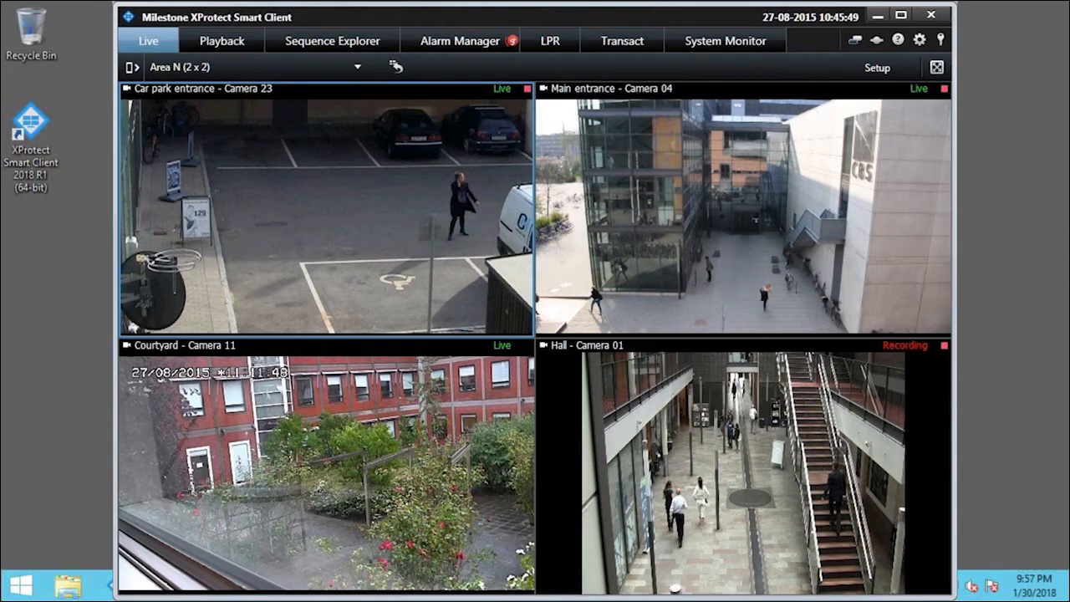
pyautogui.moveTo(744, 374)
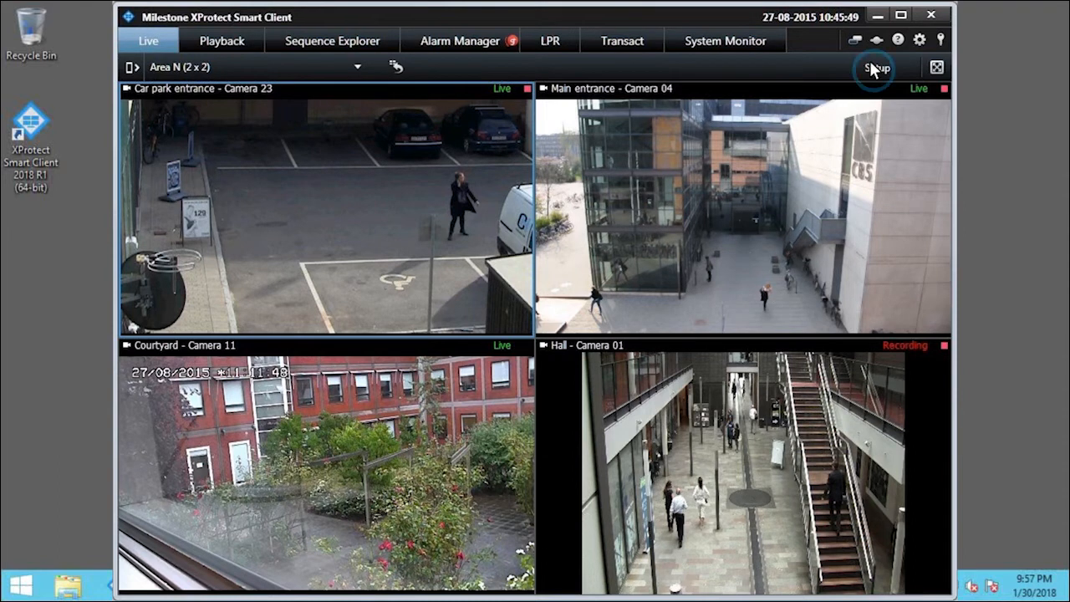
# - Enter setup mode and expand Public areas > Group 1 to list its four views
pyautogui.click(875, 67)
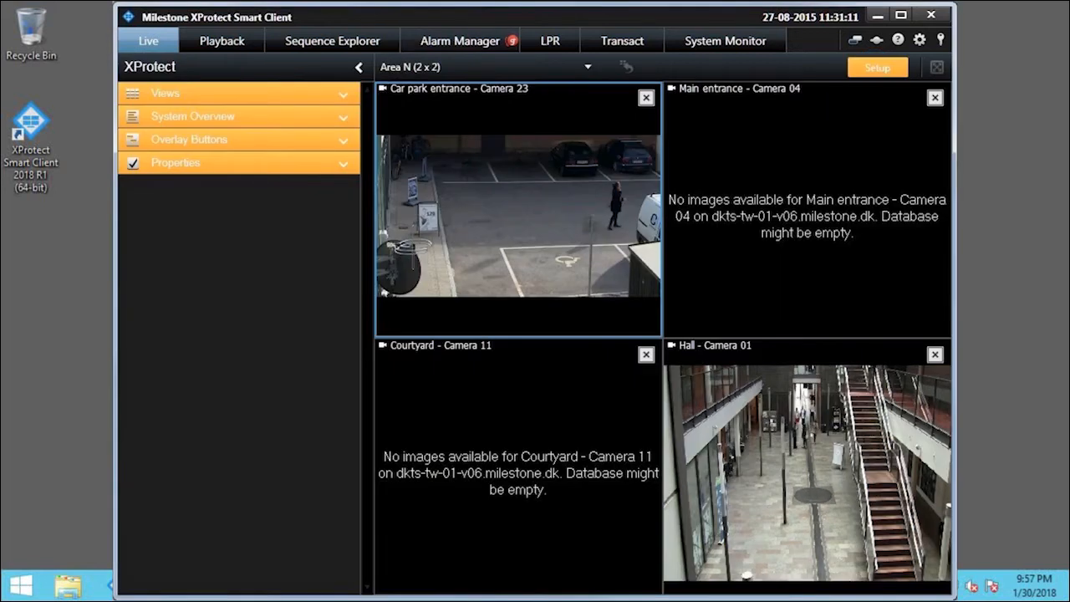
pyautogui.moveTo(594, 83)
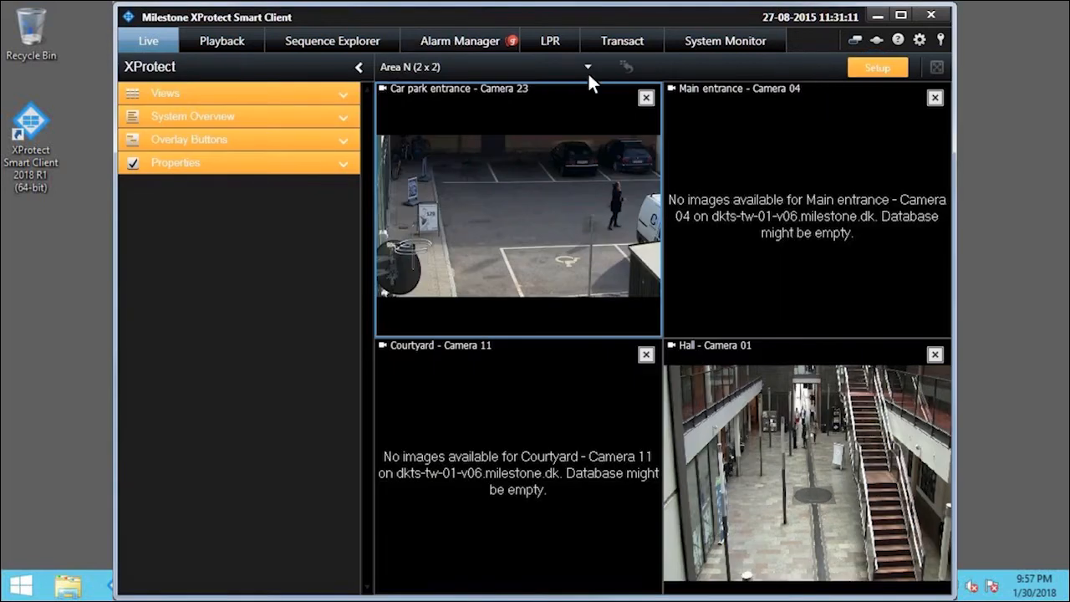
pyautogui.click(237, 93)
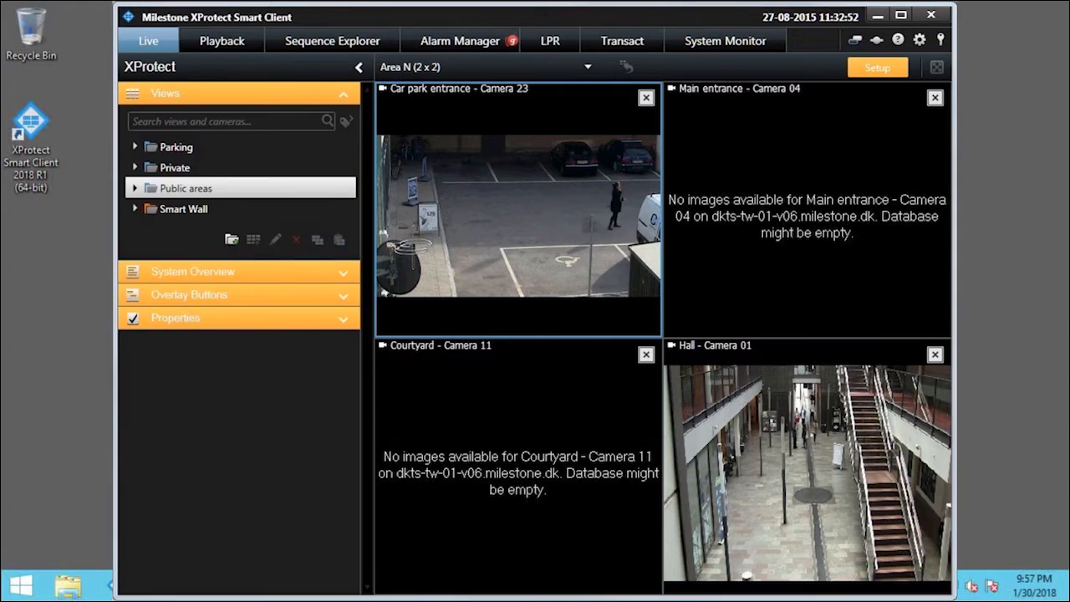
pyautogui.moveTo(321, 107)
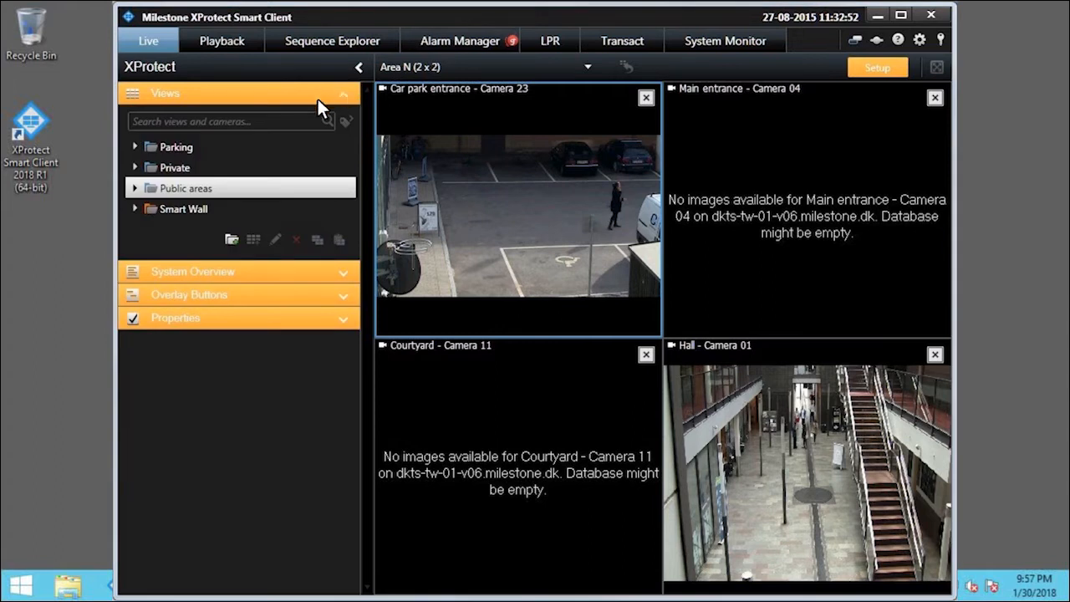
pyautogui.click(134, 187)
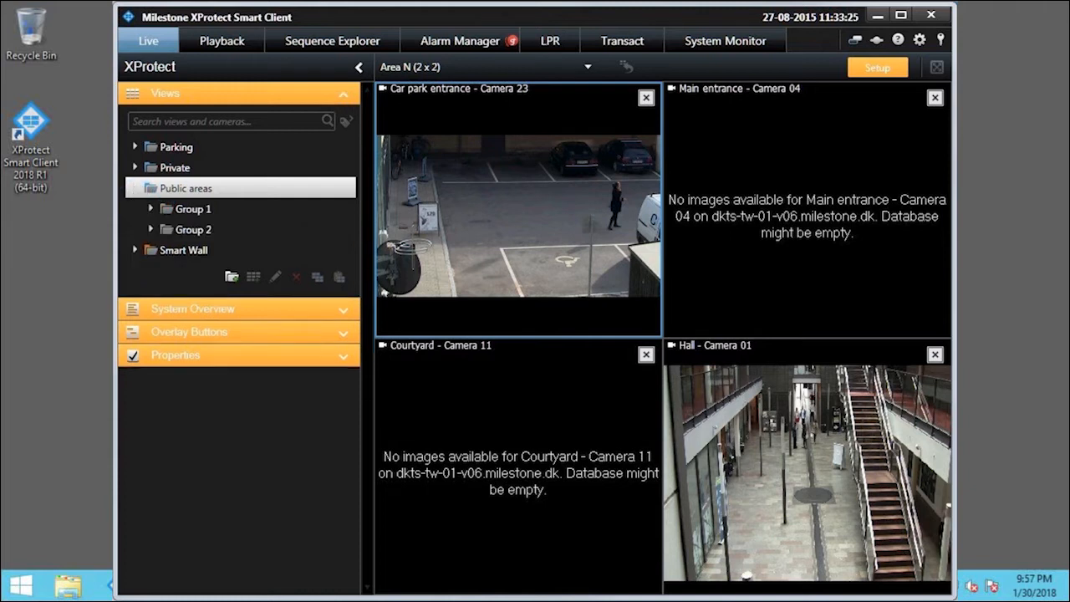
pyautogui.moveTo(186, 214)
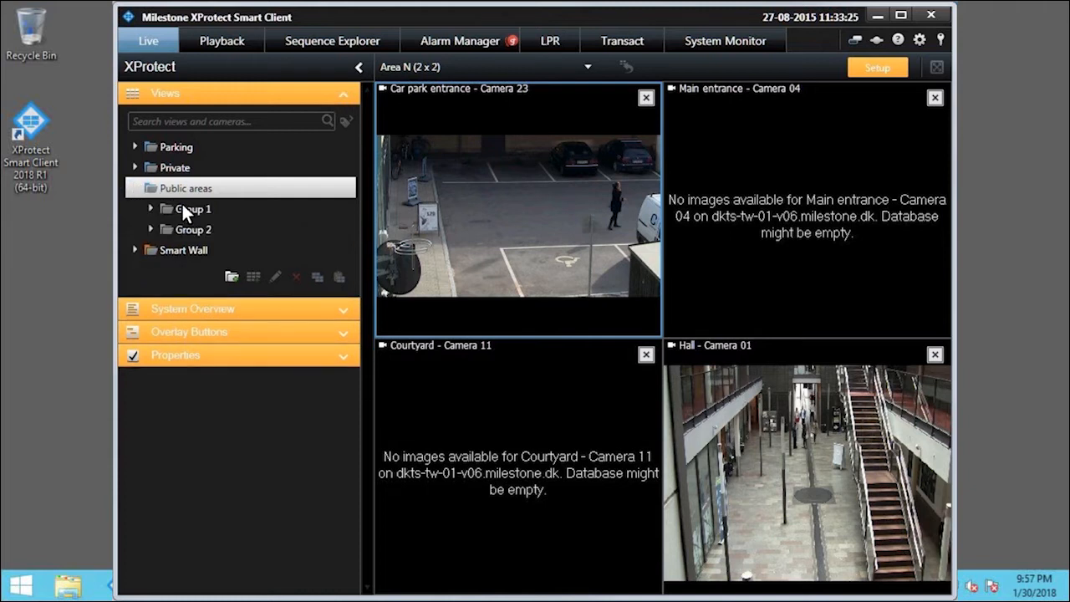
pyautogui.click(192, 208)
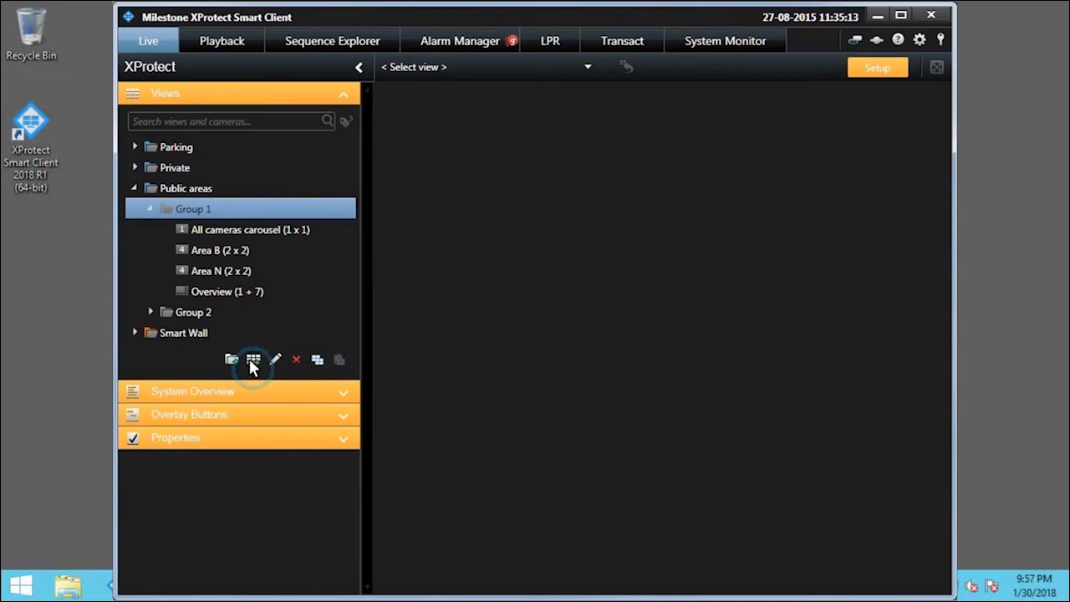
# - Start a new view in Group 1, bringing up the 4:3, 16:9 and portrait layout choices
pyautogui.click(254, 360)
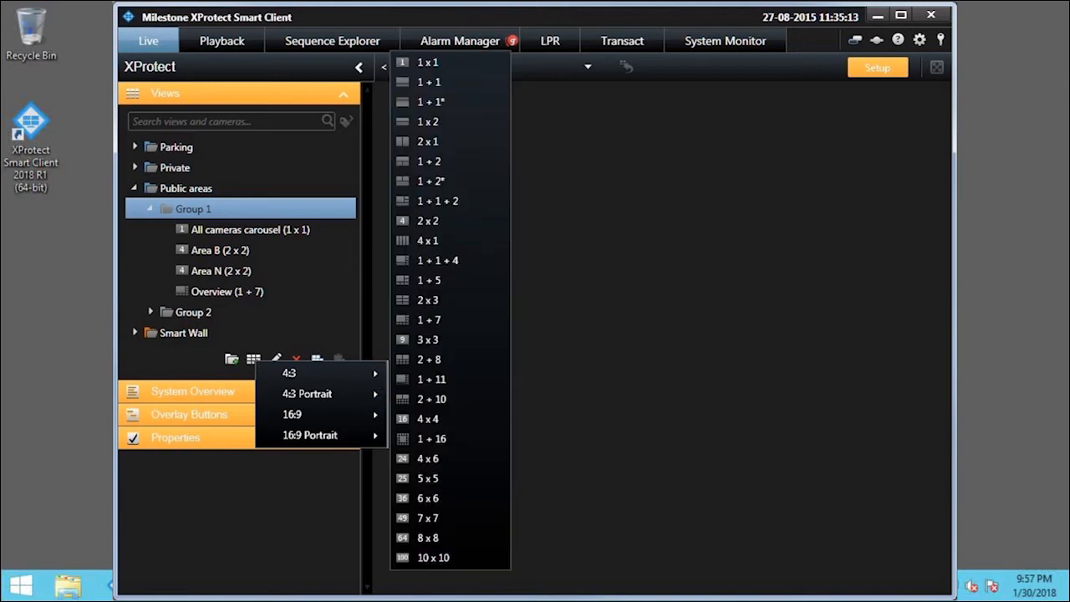
pyautogui.moveTo(427, 164)
pyautogui.write('Smart Wall View')
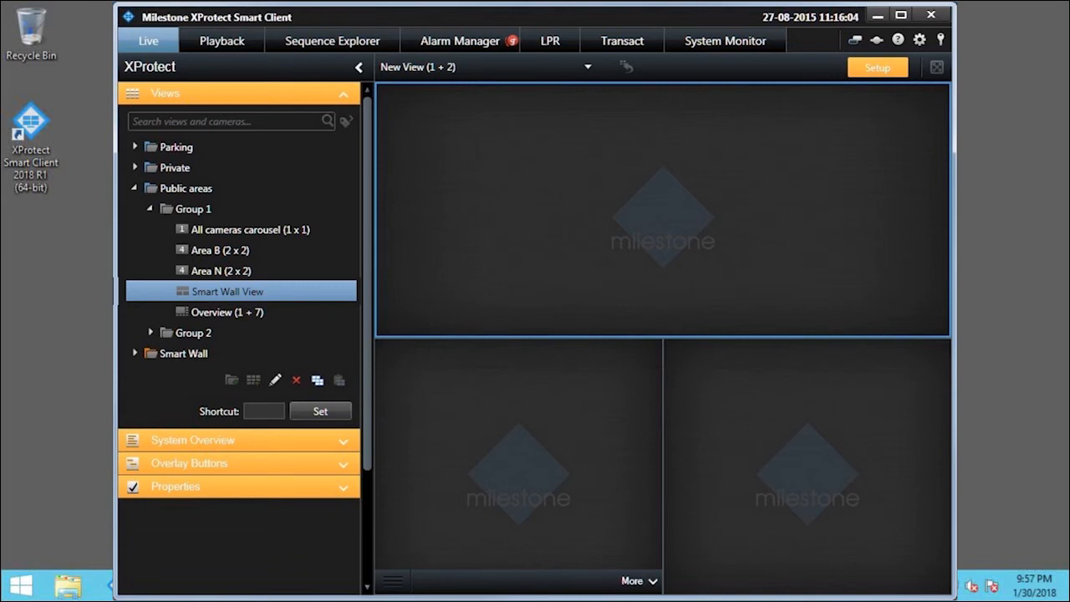
pyautogui.moveTo(344, 98)
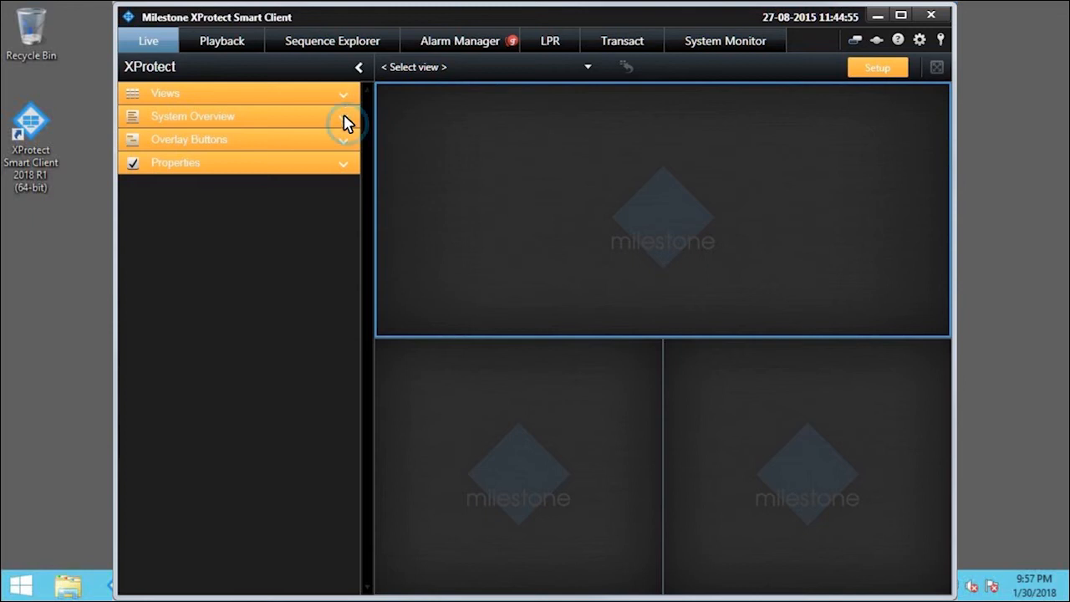
# - Expand System Overview to list item types such as Carousel, Map and Smart Wall
pyautogui.click(192, 117)
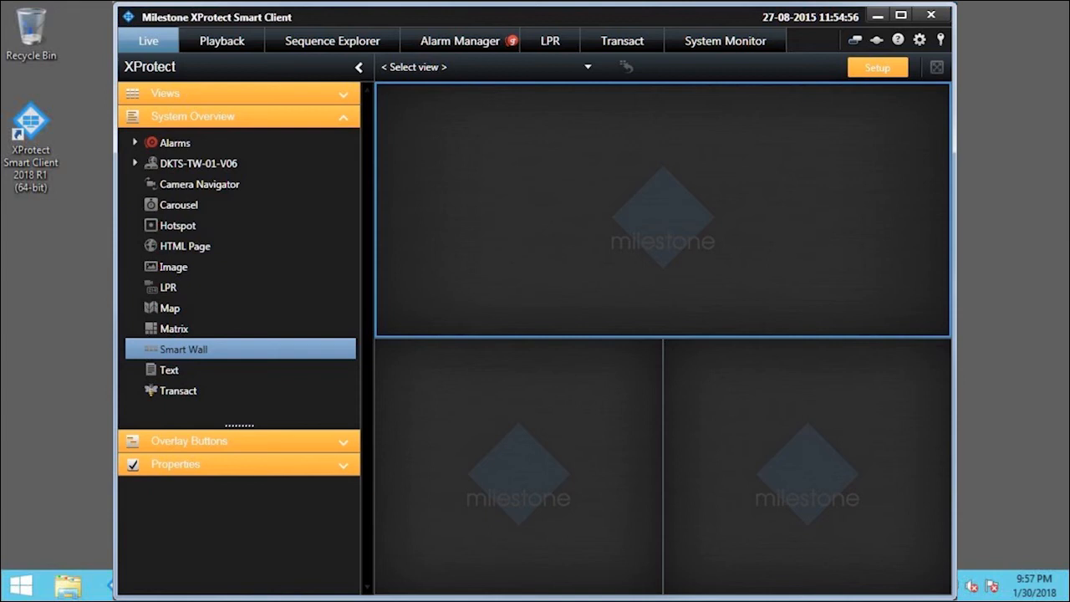
pyautogui.moveTo(234, 278)
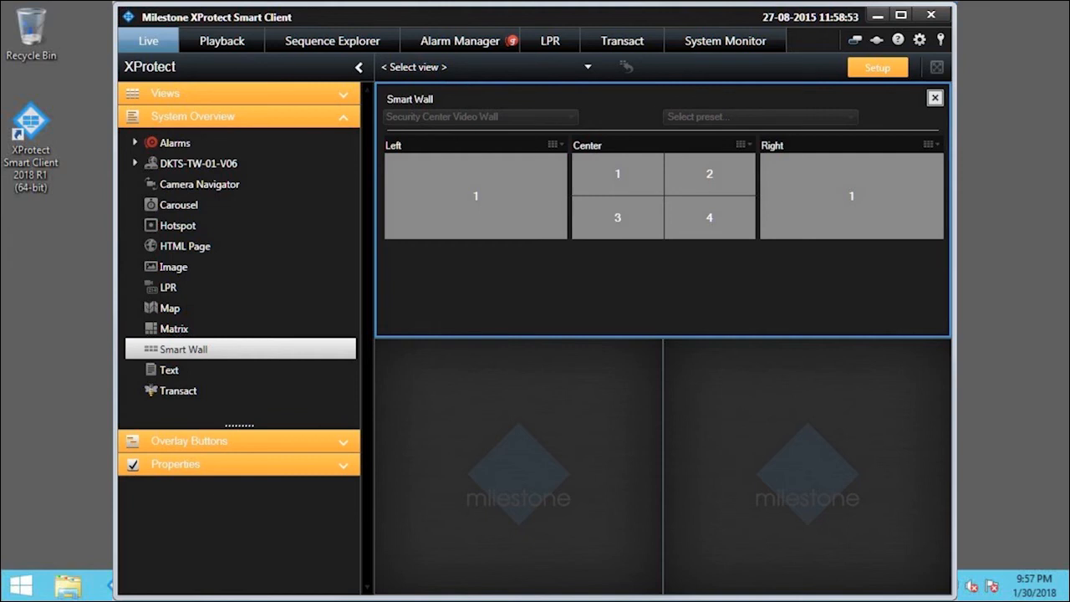
pyautogui.moveTo(851, 93)
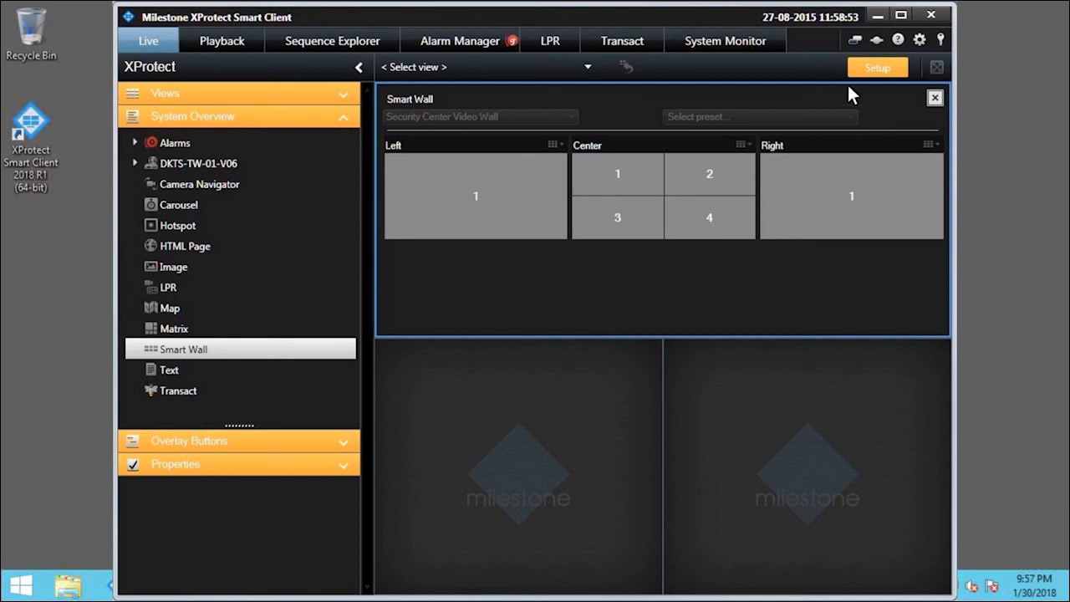